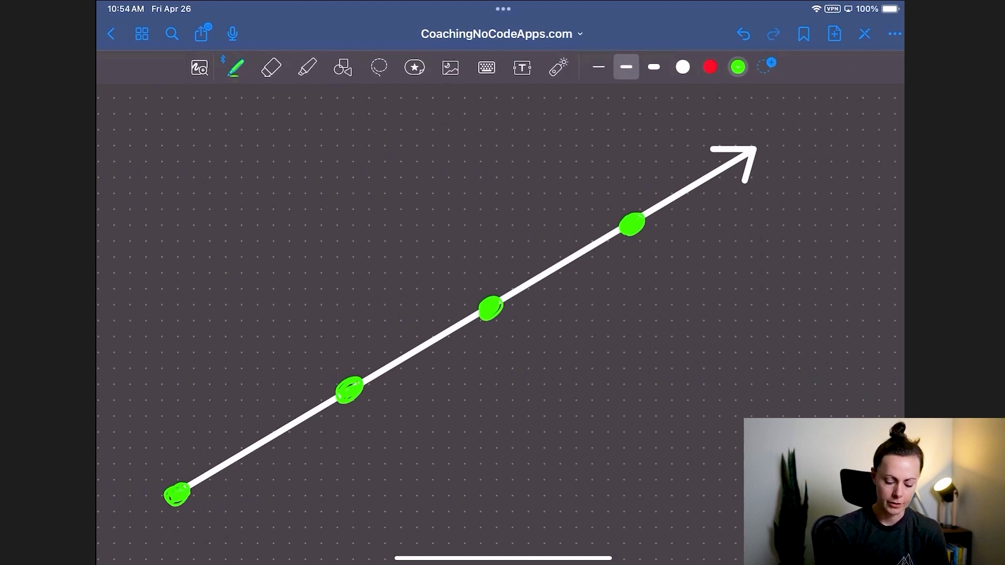
- Handwrite PILOT in green beside the lowest dot on the arrow
{"action": "left_click_drag", "start_coordinate": [128, 435], "coordinate": [138, 462]}
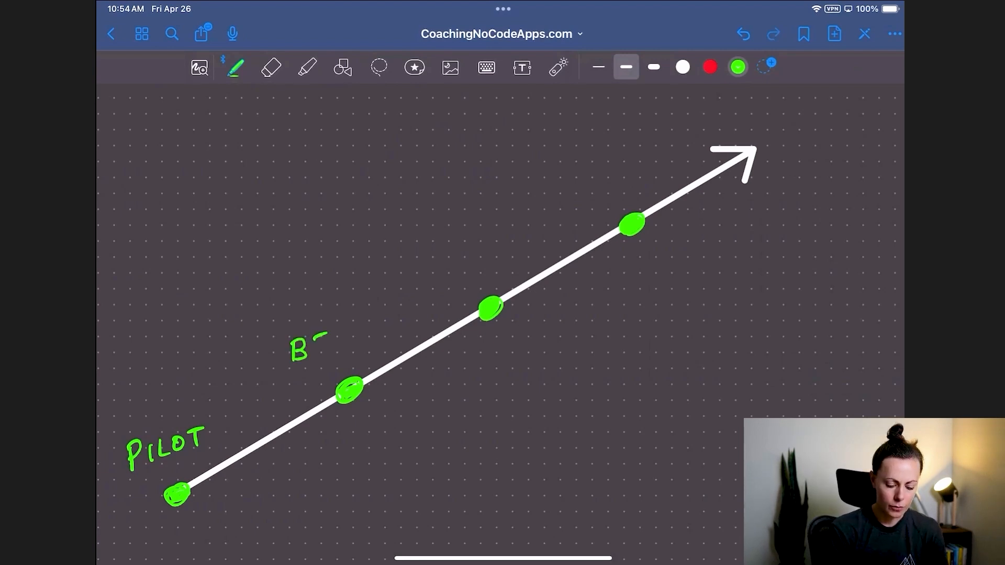
- Handwrite BETA by the second dot and begin ROLL by the third
{"action": "type", "text": "BETA"}
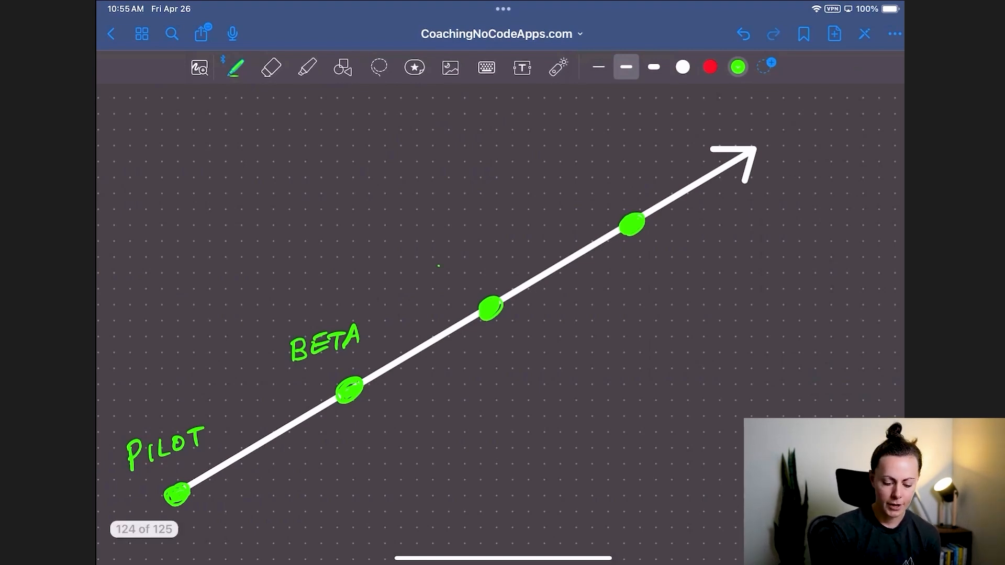
{"action": "type", "text": "ROLL-OUT"}
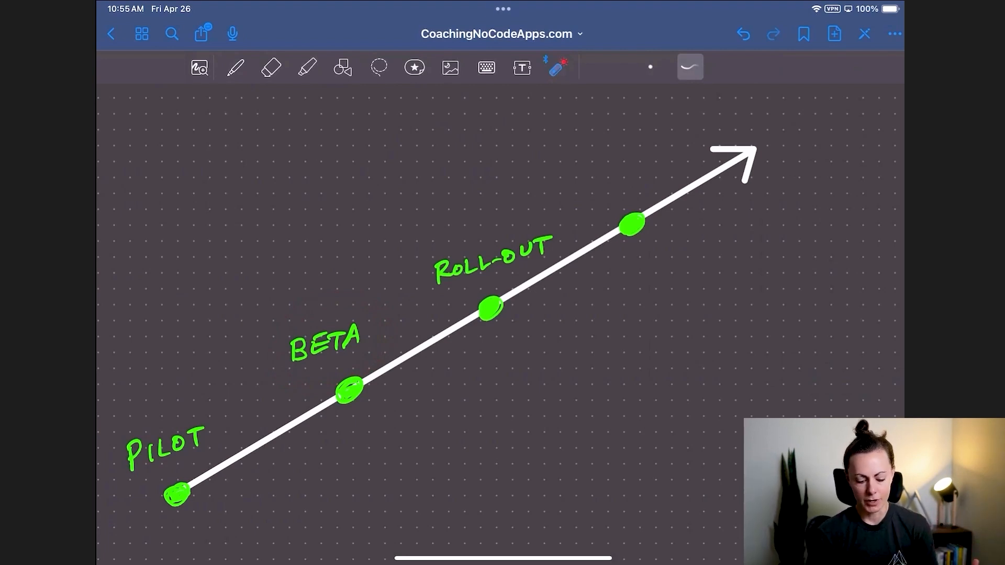
- Finish ROLL-OUT by the third dot and write SCALE above the top dot in green
{"action": "left_click_drag", "start_coordinate": [343, 295], "coordinate": [446, 240]}
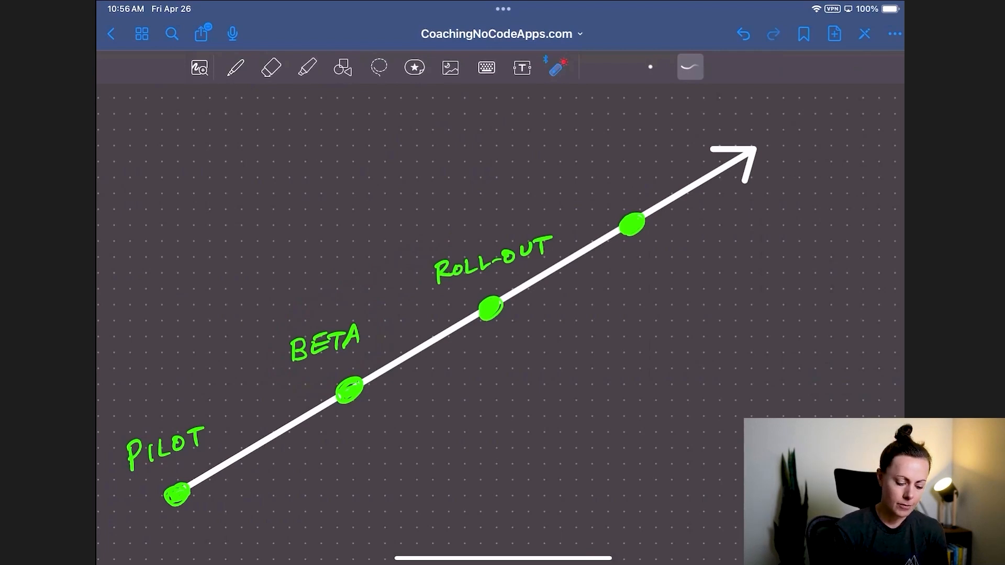
{"action": "left_click", "coordinate": [235, 67]}
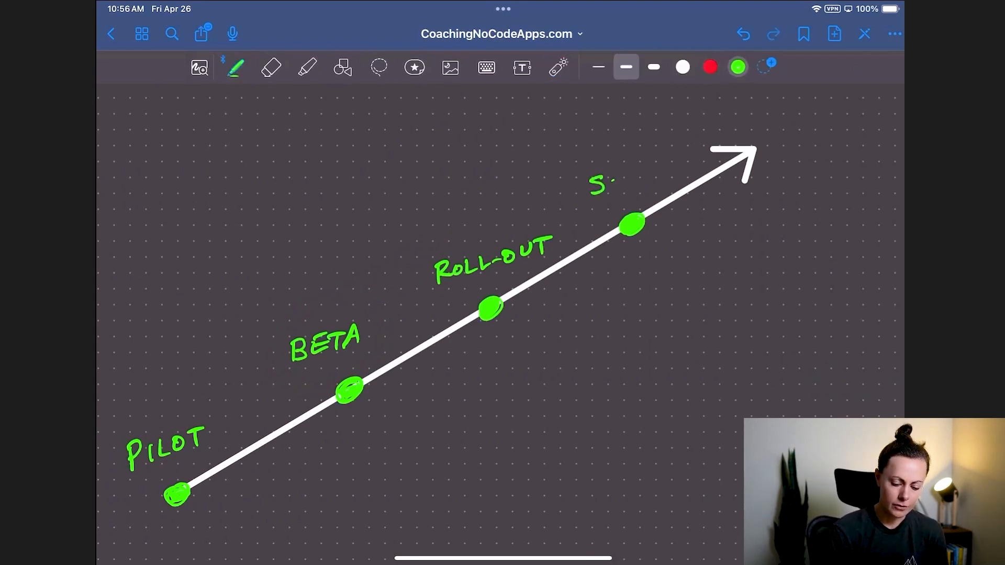
{"action": "type", "text": "SCALE"}
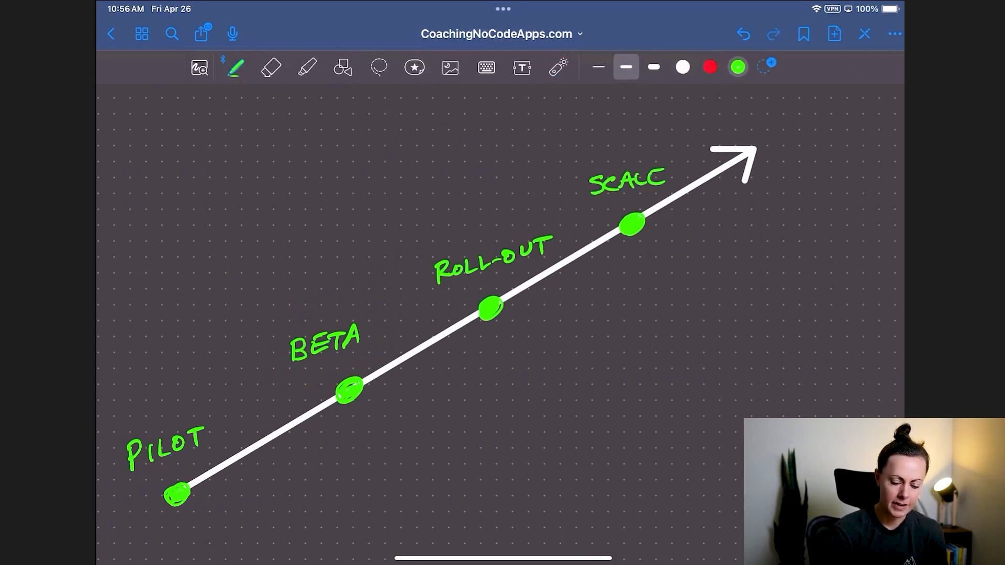
{"action": "left_click", "coordinate": [307, 67]}
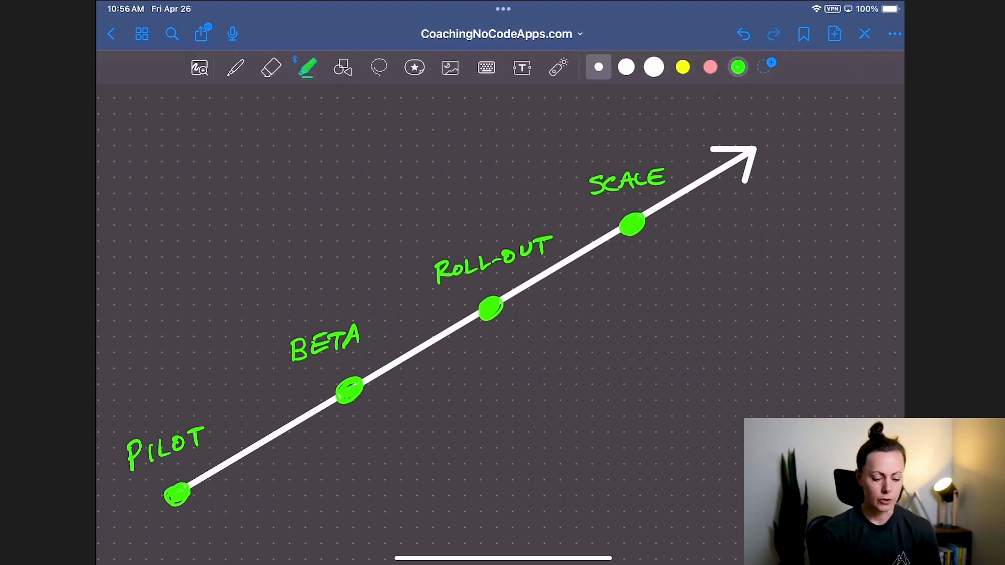